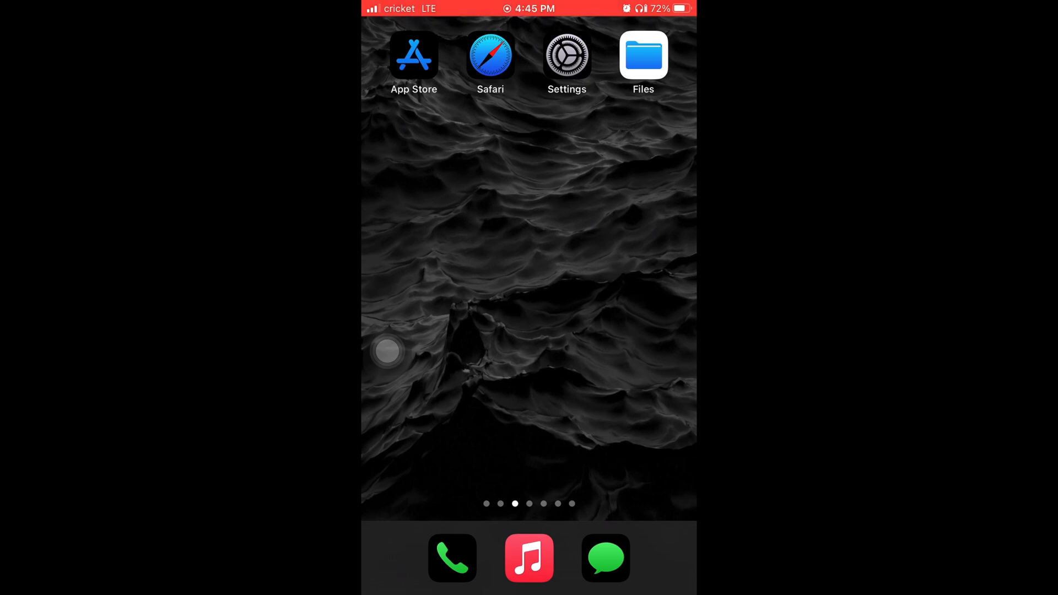
# Search Google for nba and bring up the complete Eastern Conference standings table via More standings.
pyautogui.click(490, 55)
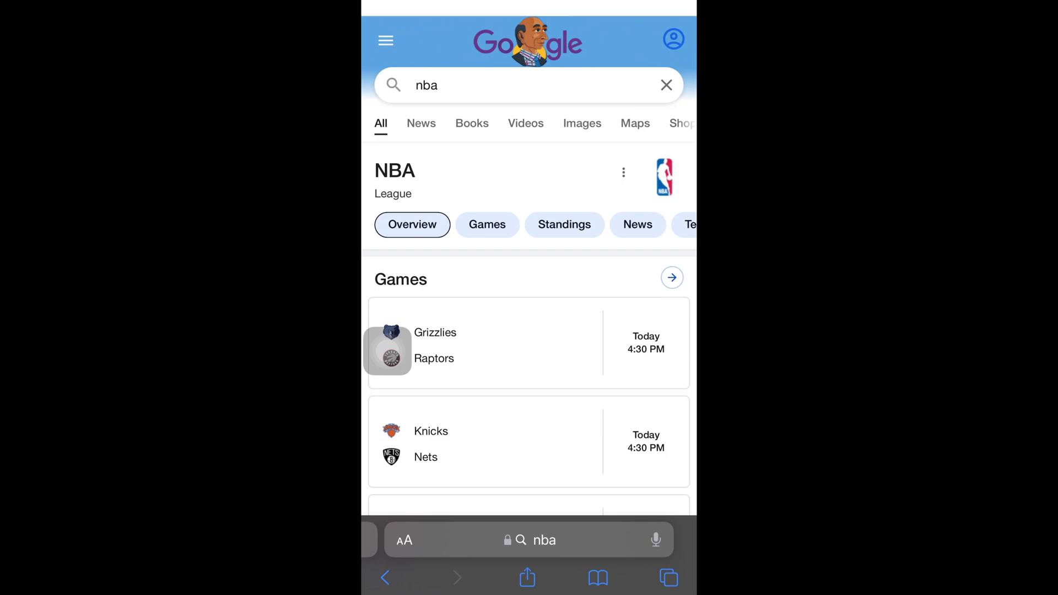
pyautogui.scroll(-3)
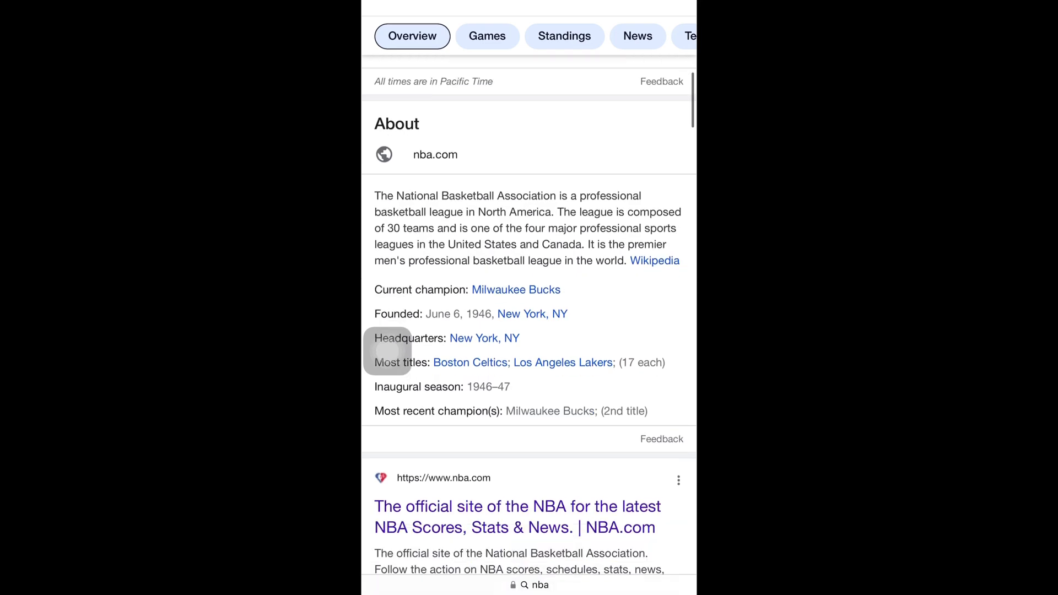
pyautogui.scroll(-3)
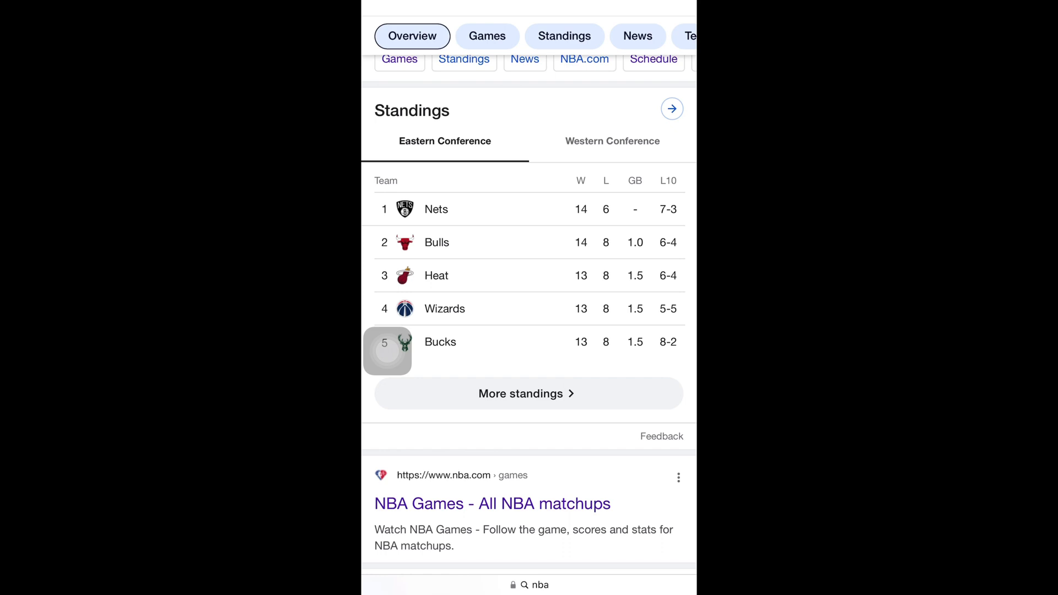
pyautogui.scroll(-3)
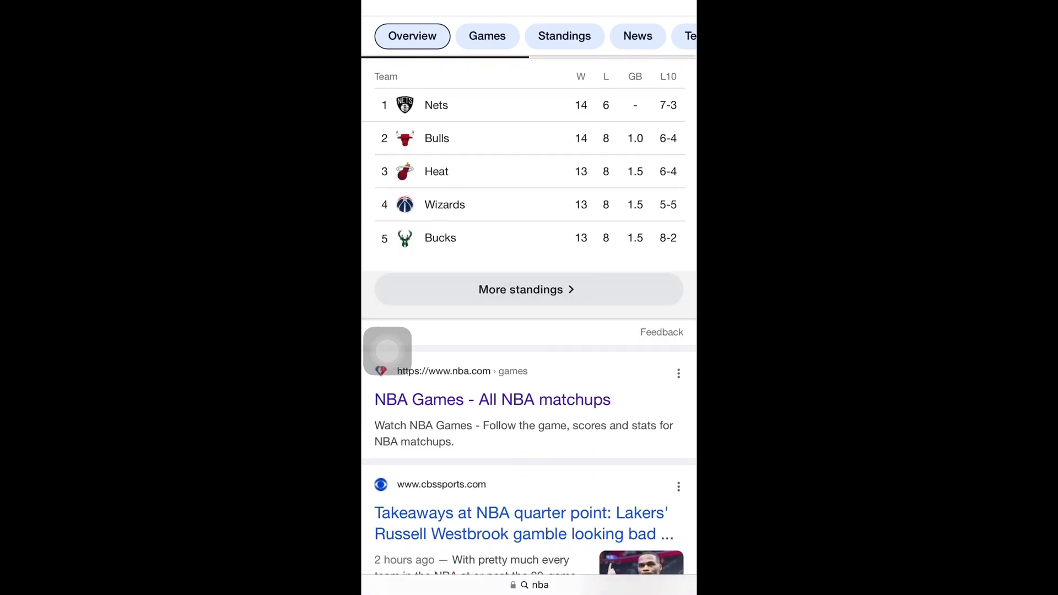
pyautogui.click(565, 35)
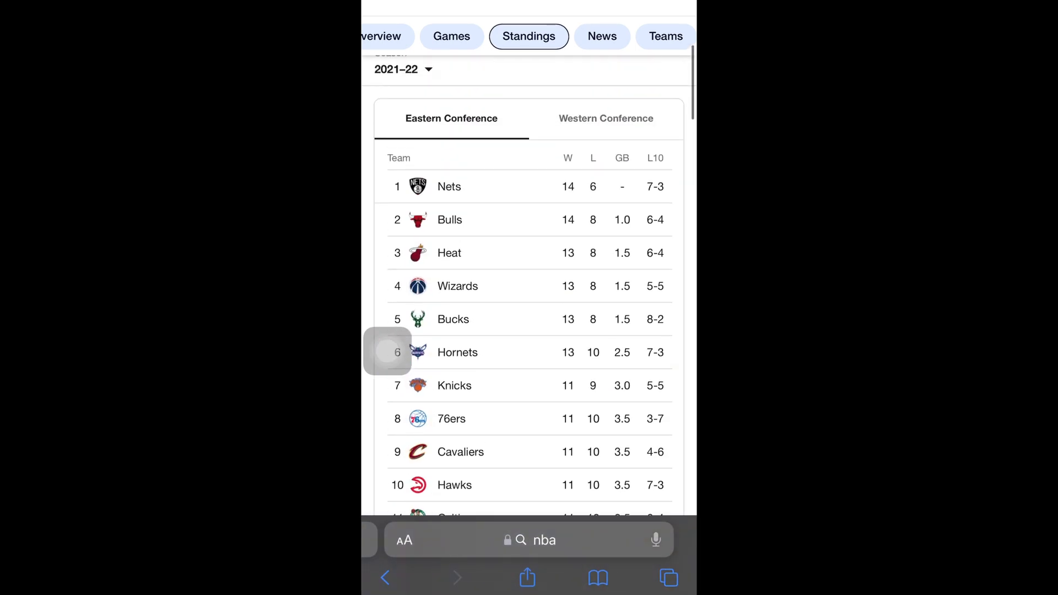
pyautogui.scroll(-3)
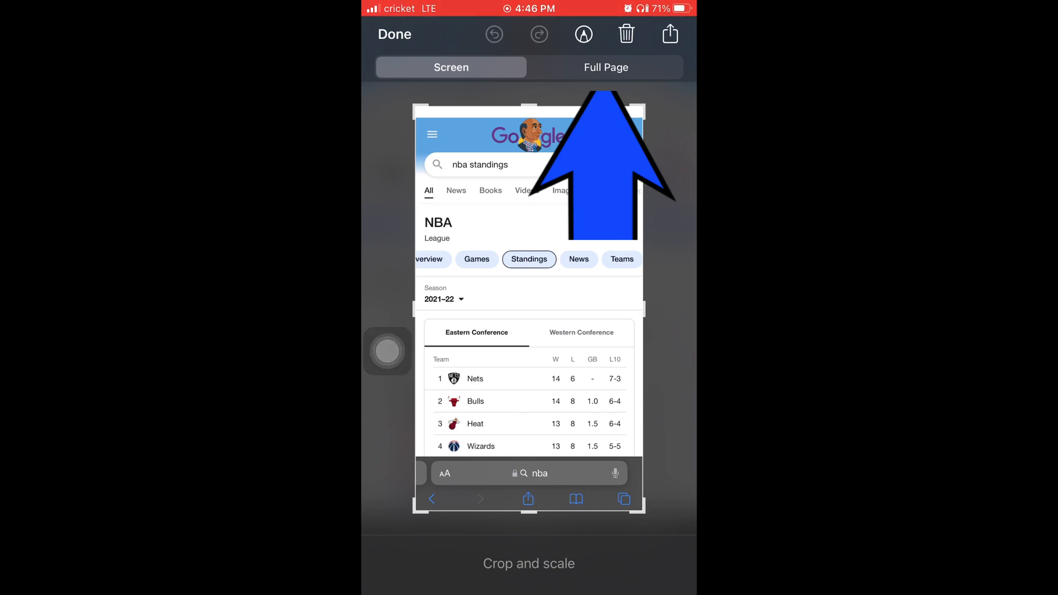
# Switch the standings screenshot to a Full Page capture ready to save as PDF.
pyautogui.click(605, 68)
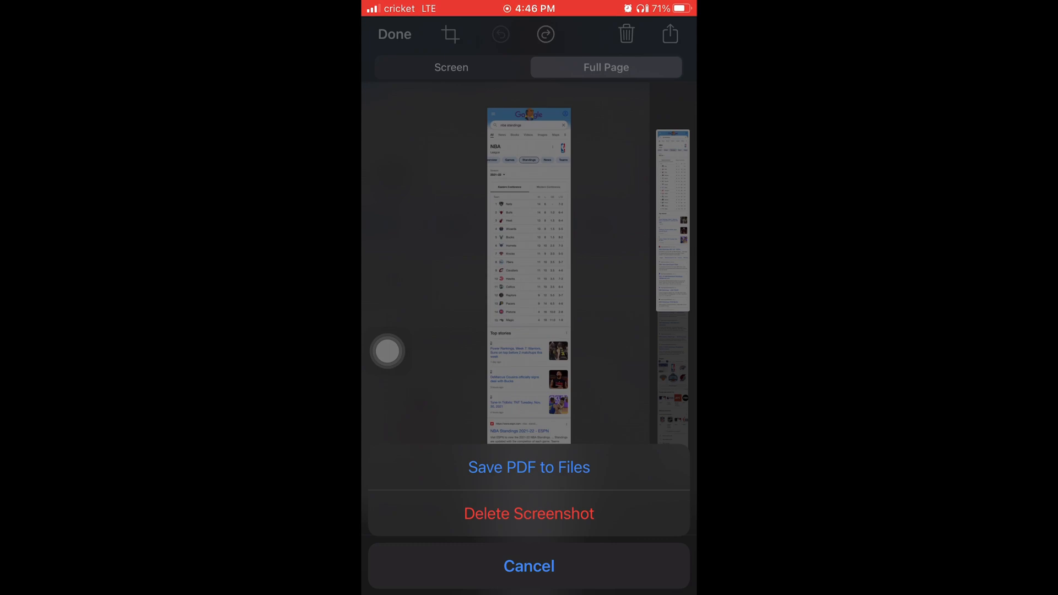
# Save the full-page capture to On My iPhone as a PDF named 'nba Eastern Standings'.
pyautogui.click(529, 468)
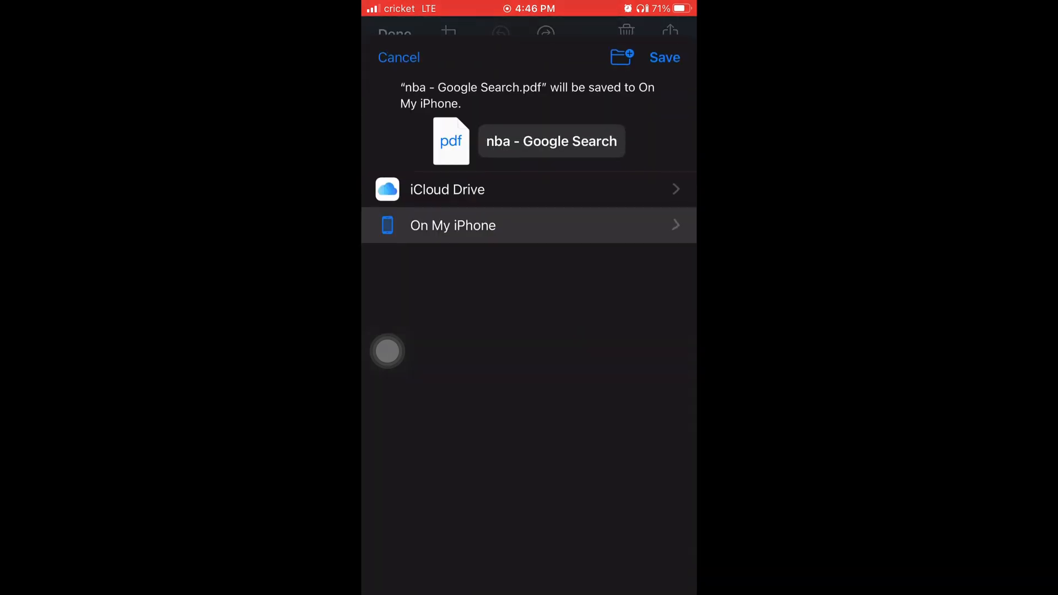
pyautogui.click(453, 225)
pyautogui.write('nba Eastern Standings')
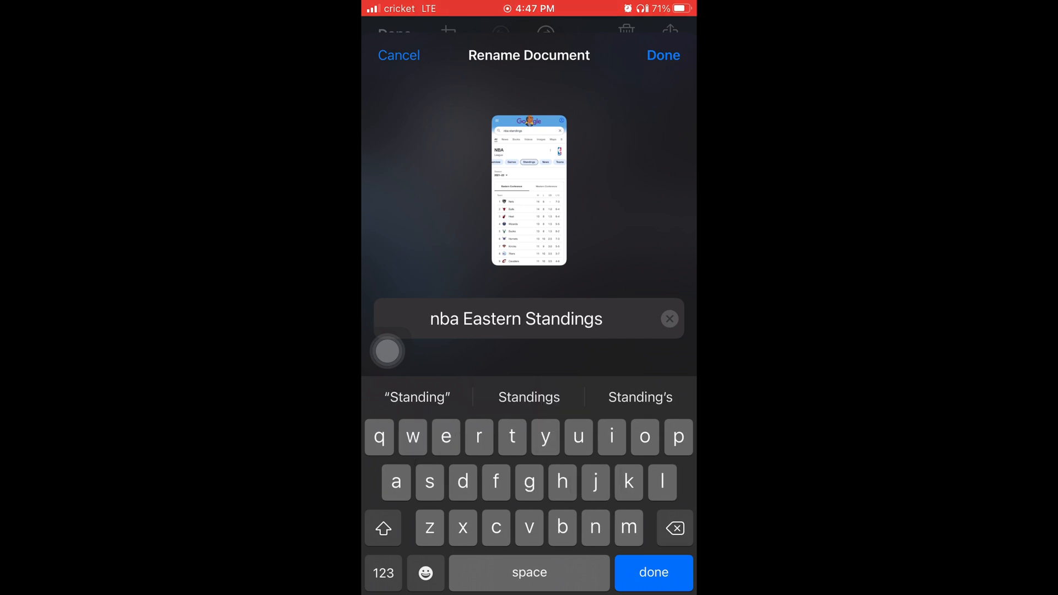
pyautogui.click(662, 55)
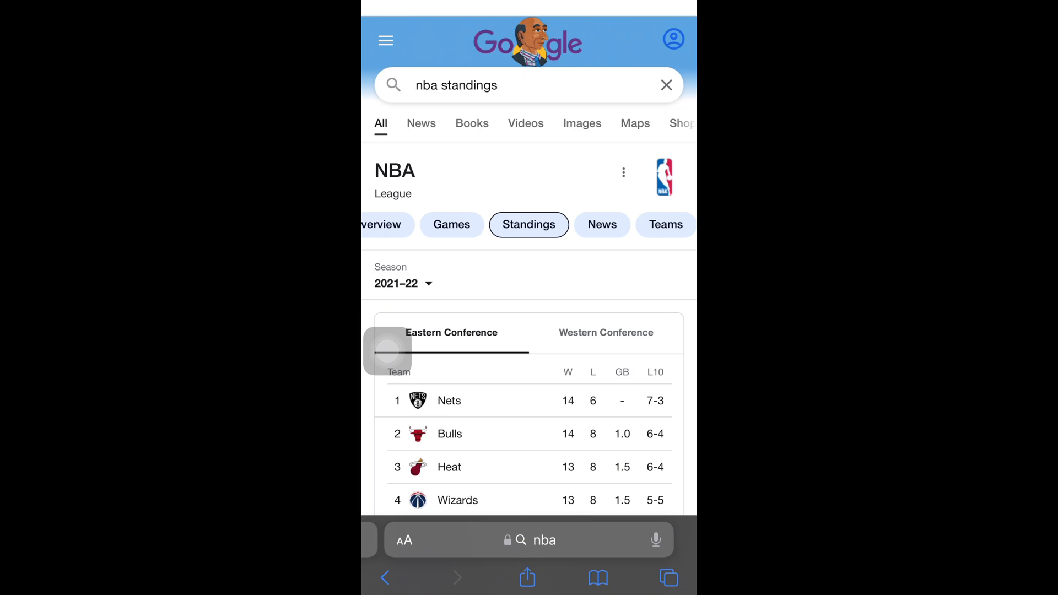
# Return to the Home Screen via AssistiveTouch and launch the Files app.
pyautogui.click(388, 353)
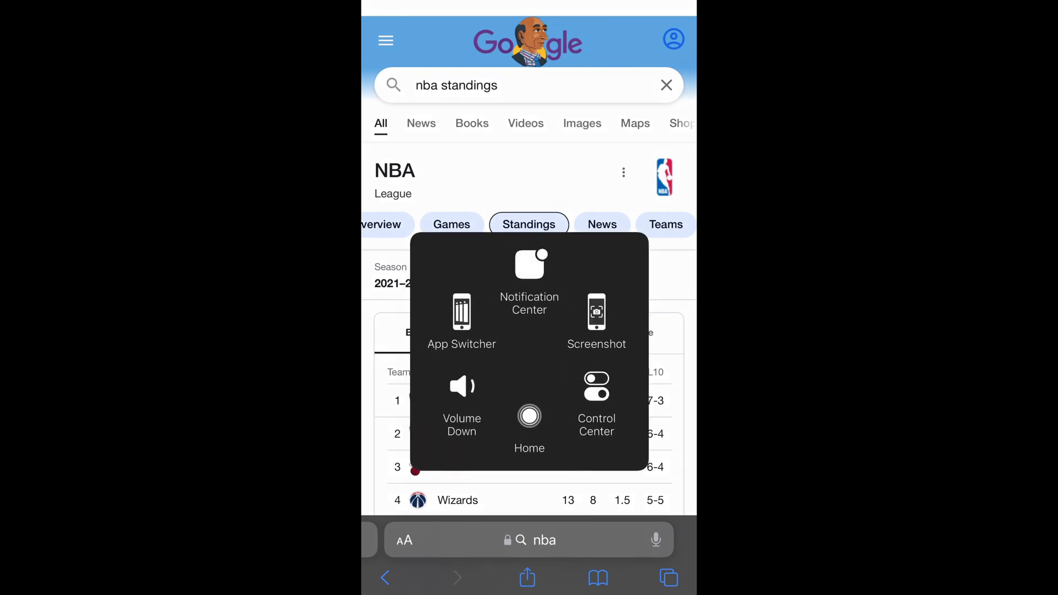
pyautogui.click(529, 415)
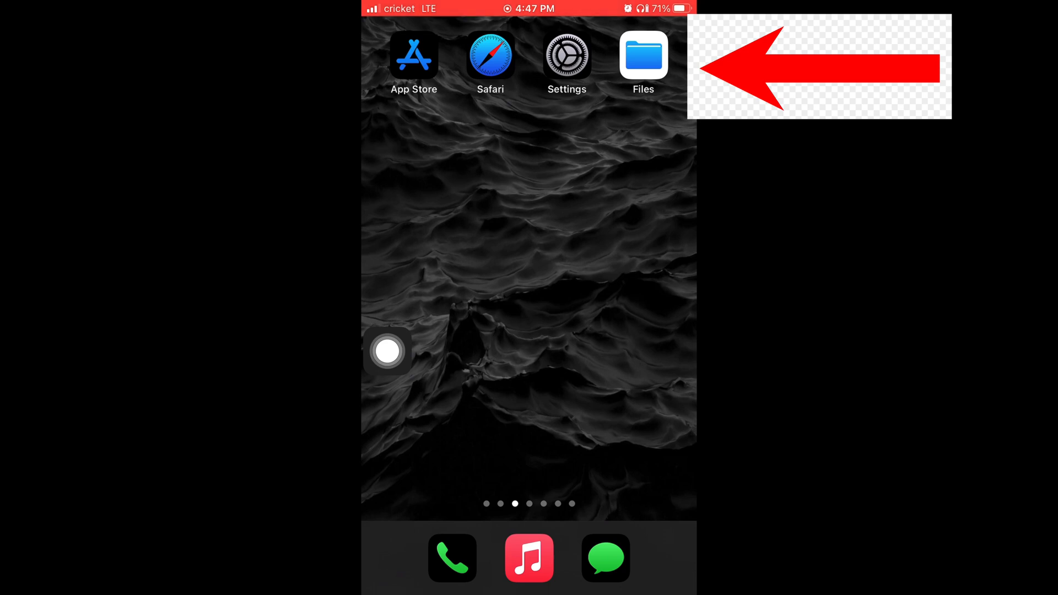
pyautogui.click(642, 55)
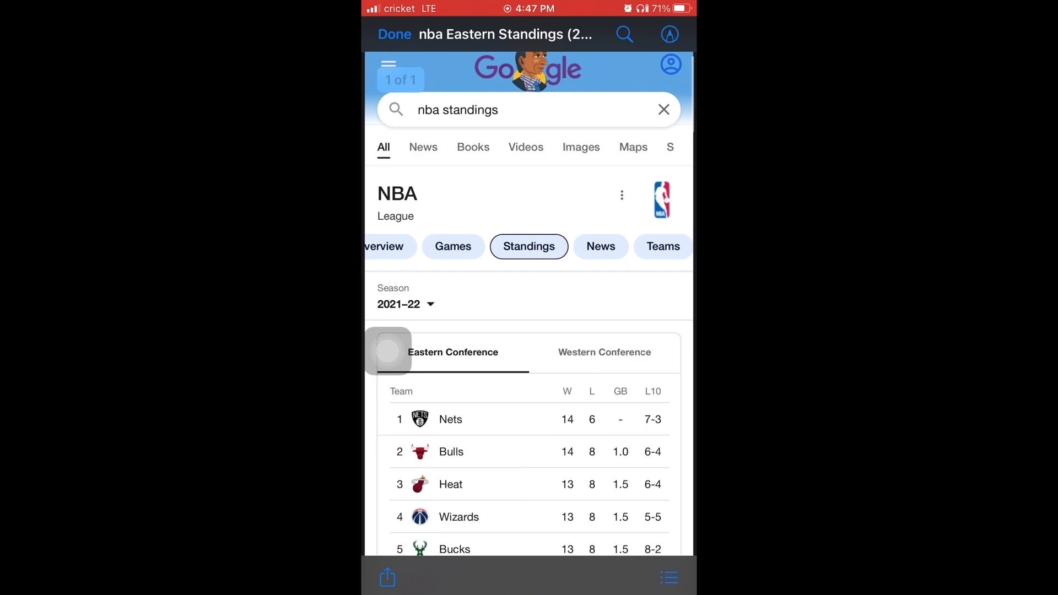
pyautogui.scroll(-3)
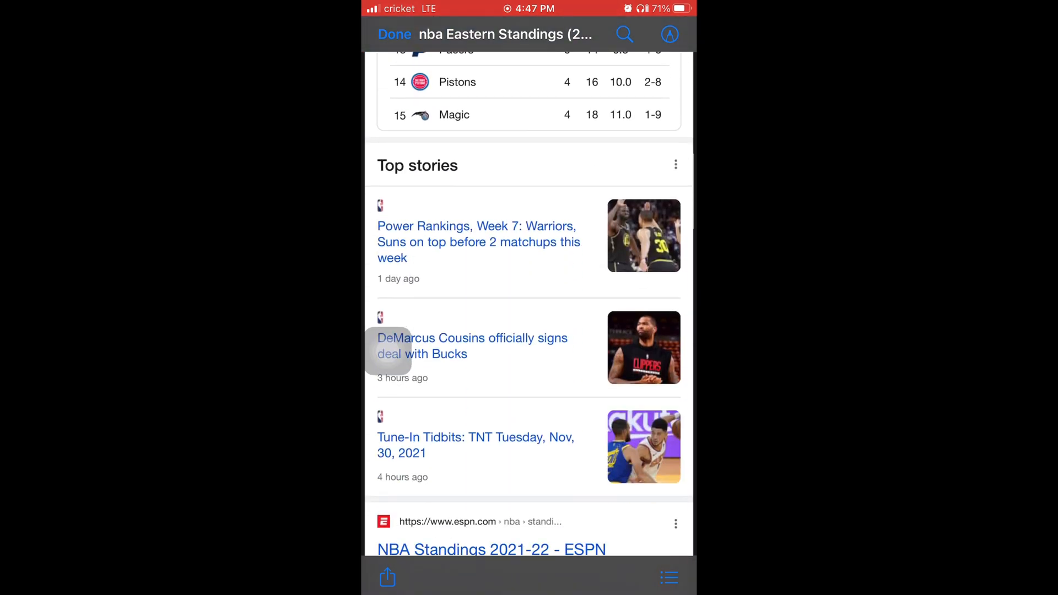
pyautogui.scroll(-3)
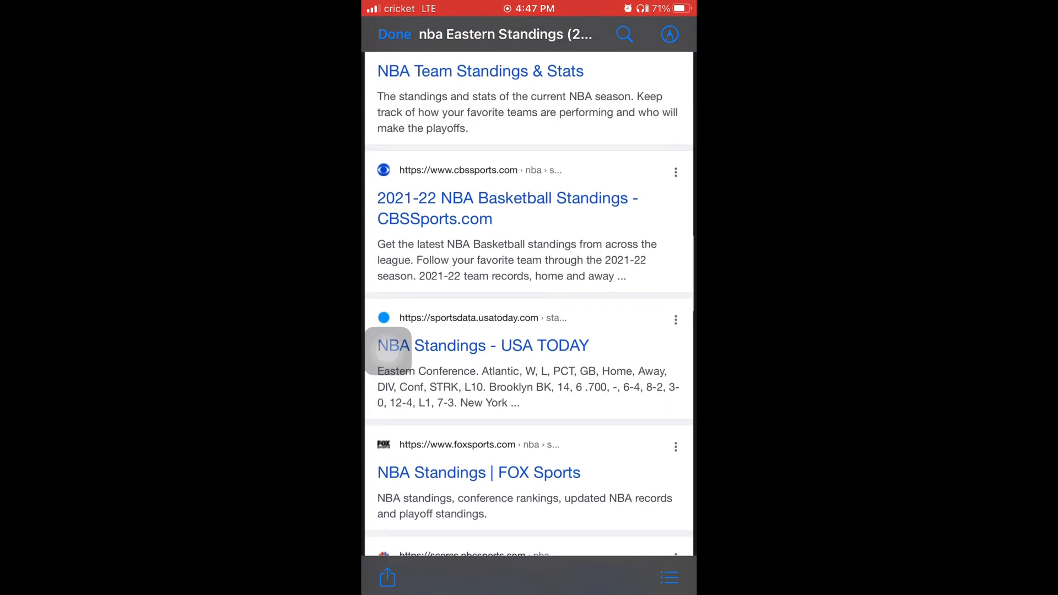
pyautogui.scroll(-3)
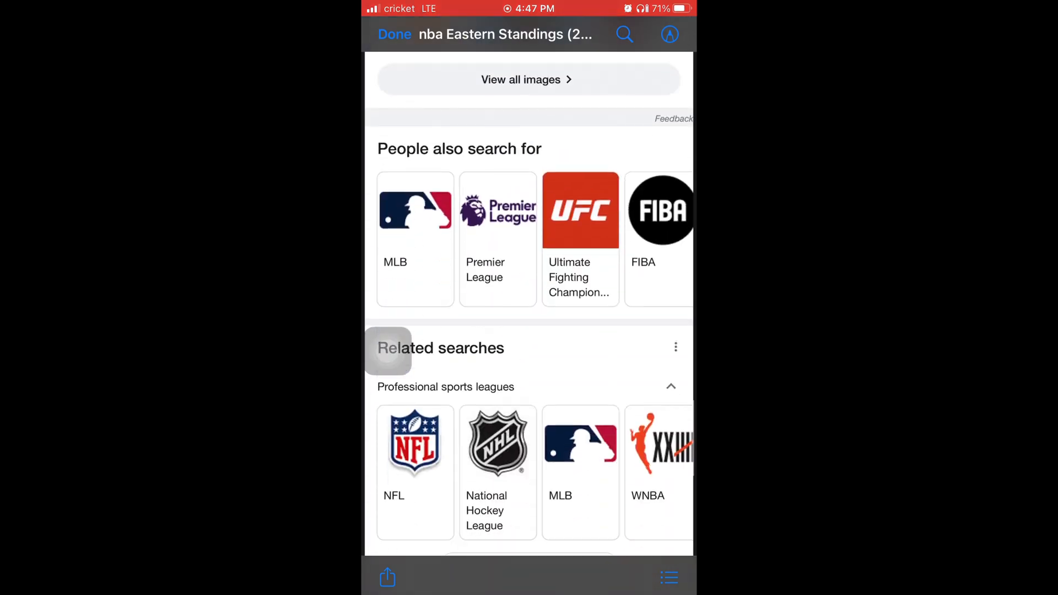
pyautogui.scroll(3)
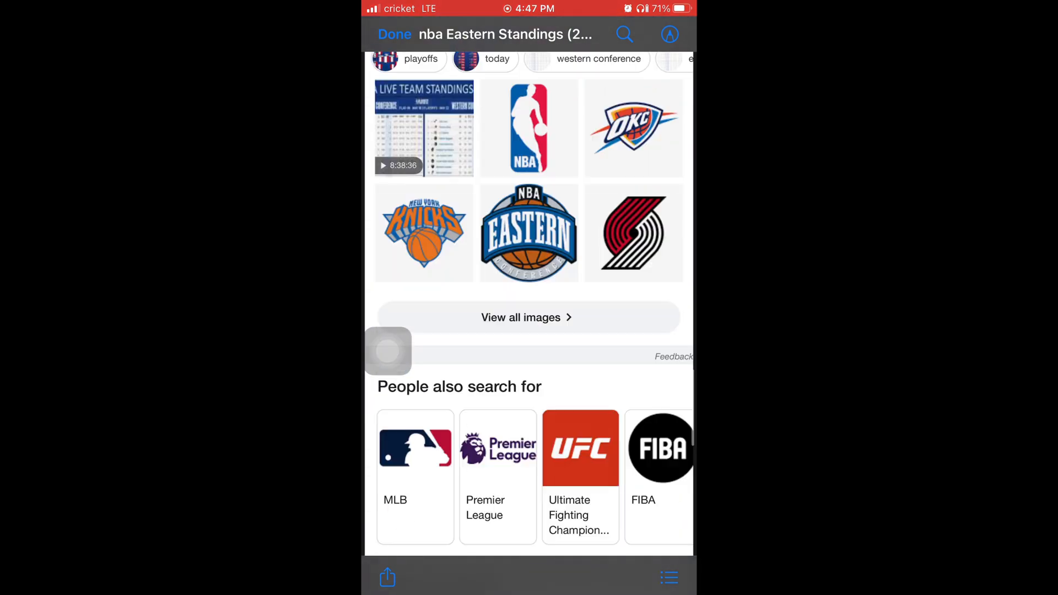
pyautogui.scroll(-3)
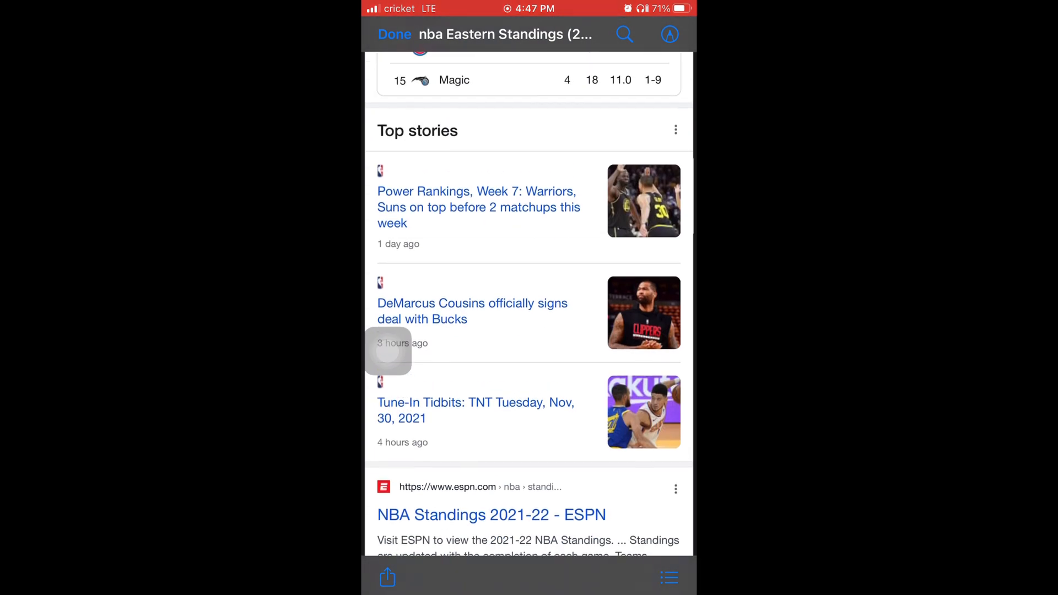
pyautogui.scroll(3)
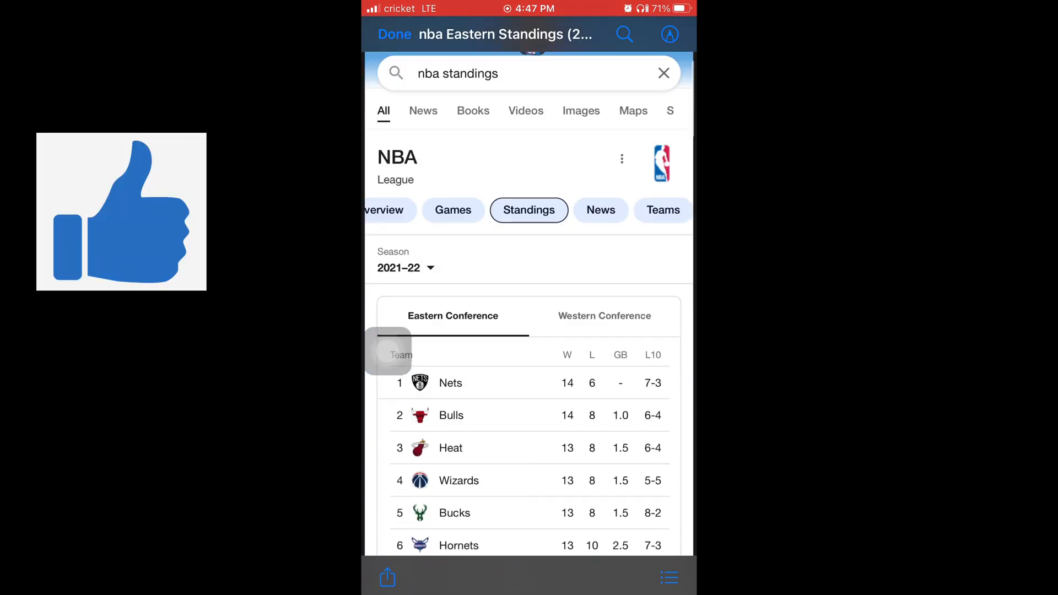
pyautogui.scroll(-3)
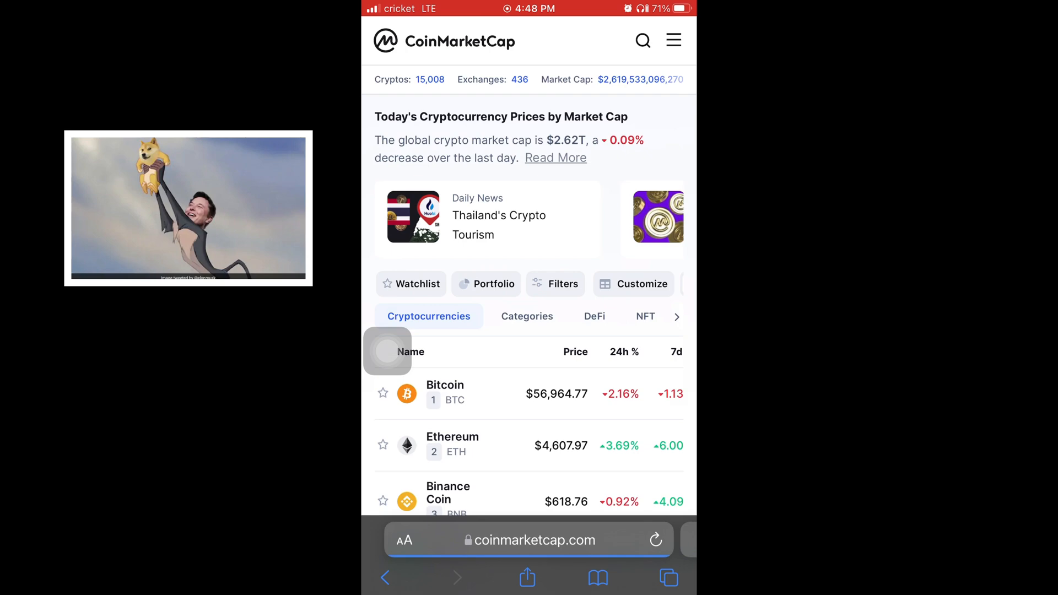
# Scroll the CoinMarketCap price list to around rank 80 and take a screenshot with AssistiveTouch.
pyautogui.scroll(-3)
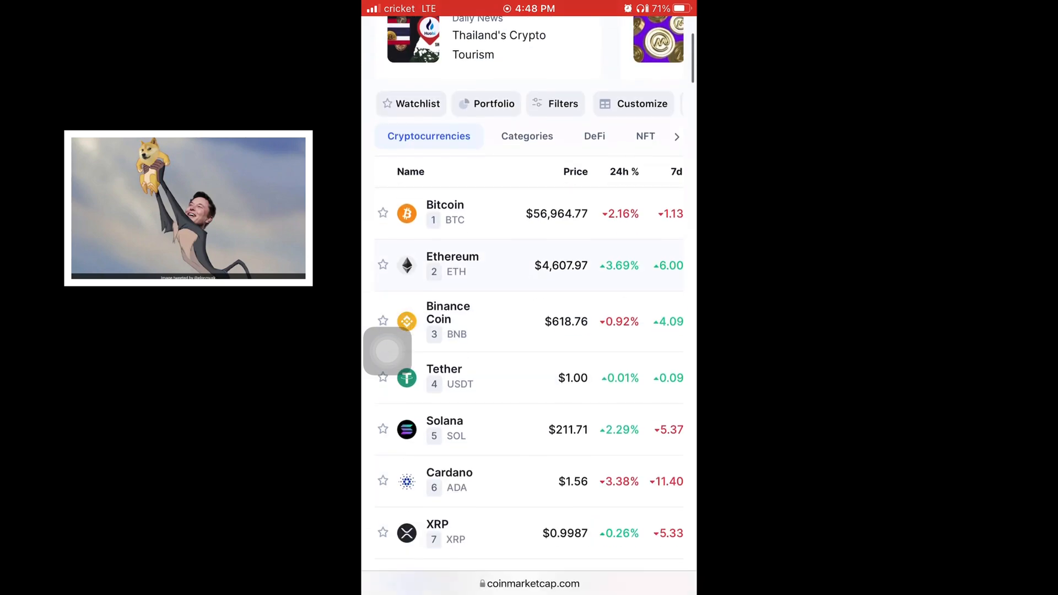
pyautogui.scroll(-3)
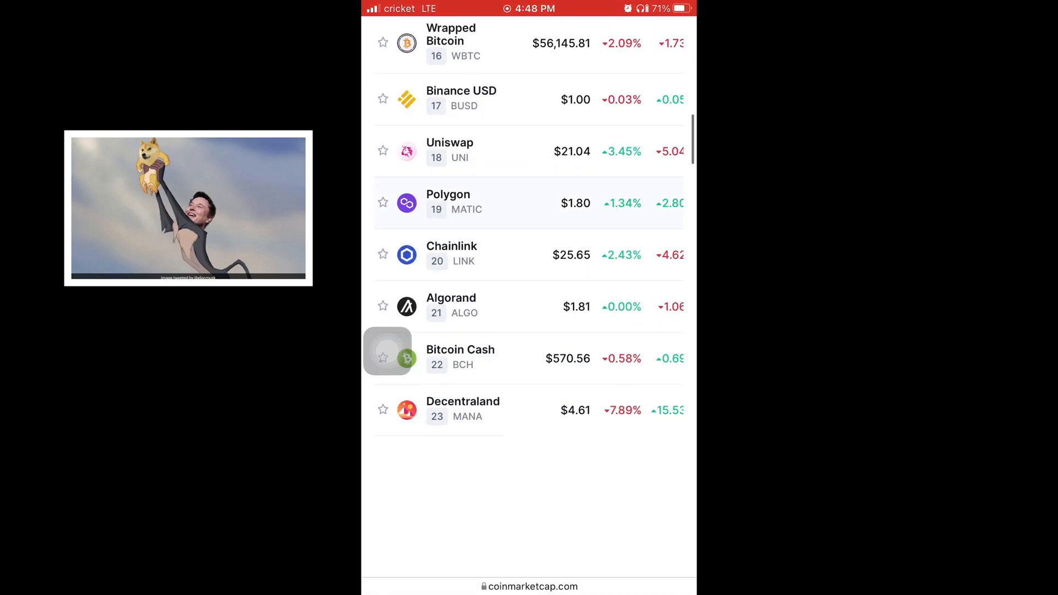
pyautogui.scroll(-3)
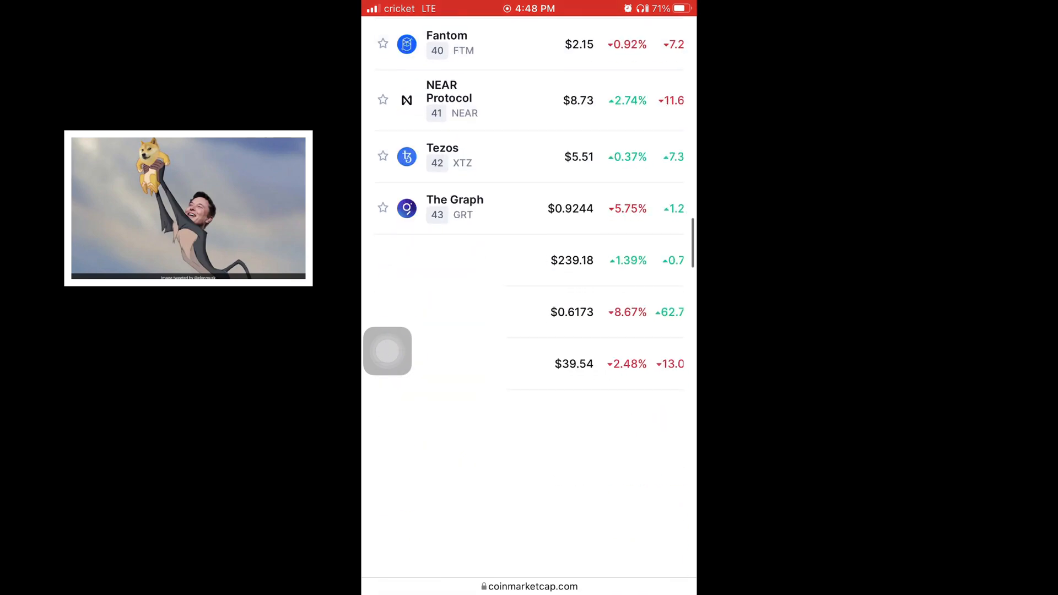
pyautogui.scroll(-3)
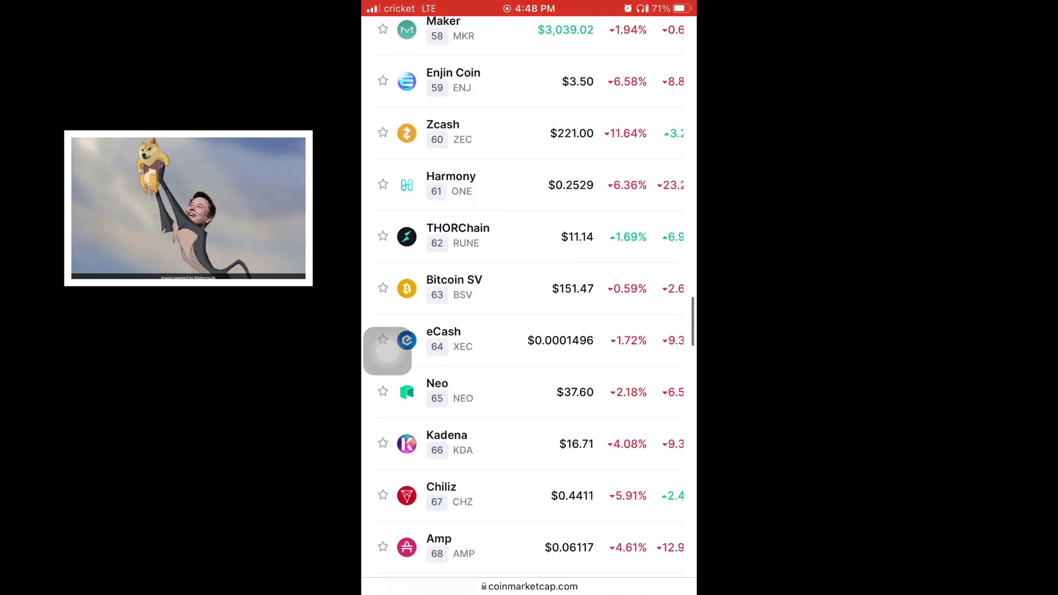
pyautogui.scroll(-3)
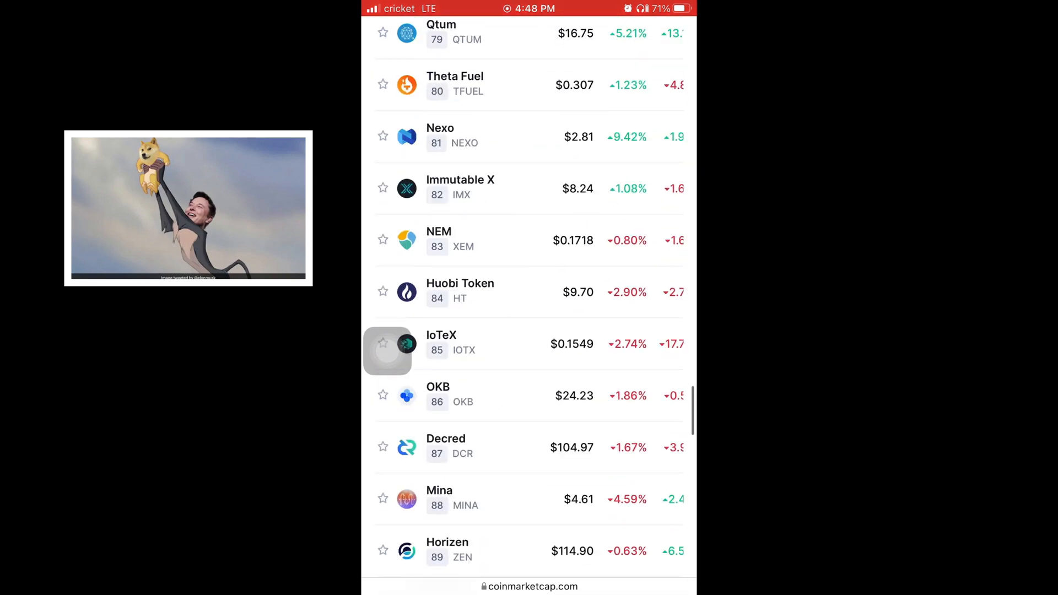
pyautogui.scroll(-3)
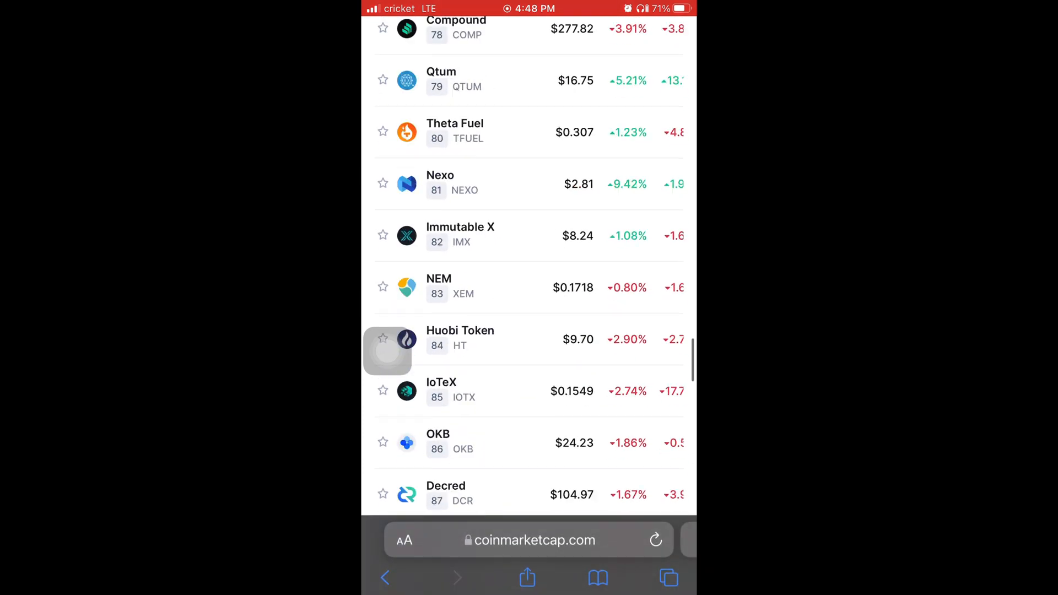
pyautogui.click(388, 350)
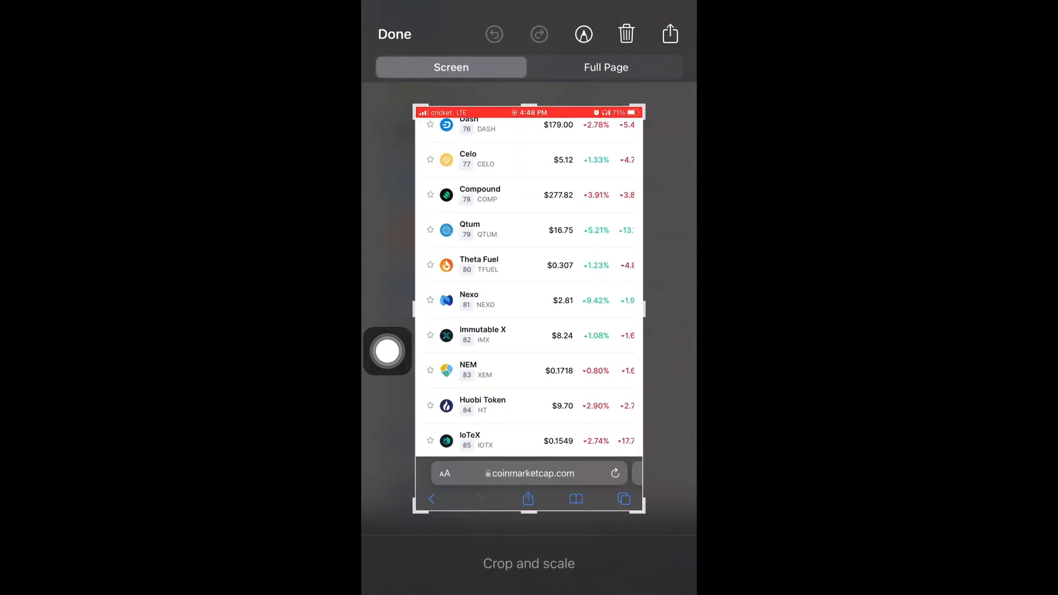
# Make the CoinMarketCap screenshot a Full Page capture and finish editing to reach the save options.
pyautogui.click(605, 67)
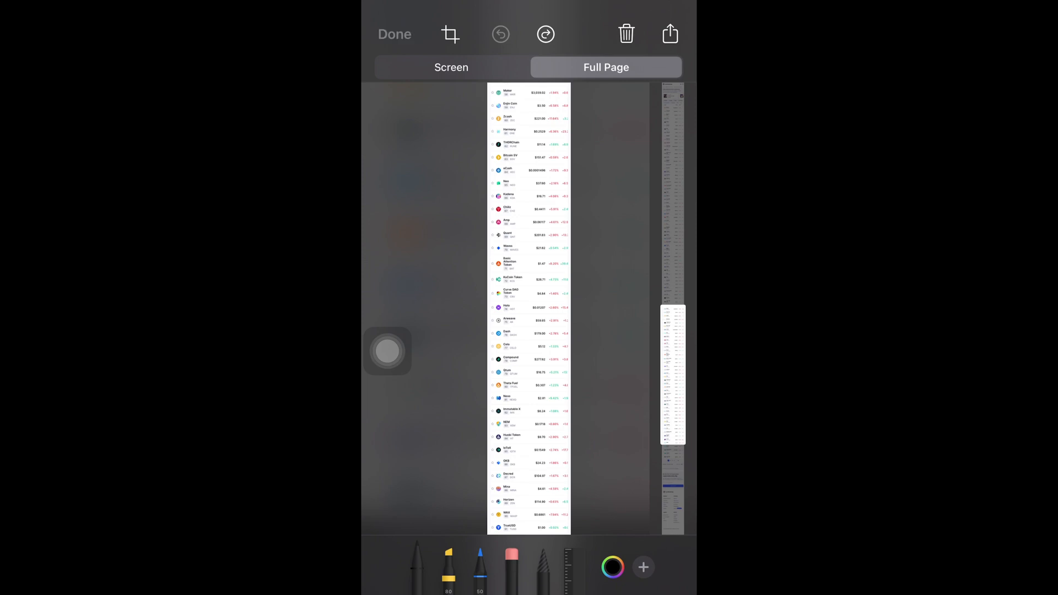
pyautogui.click(669, 34)
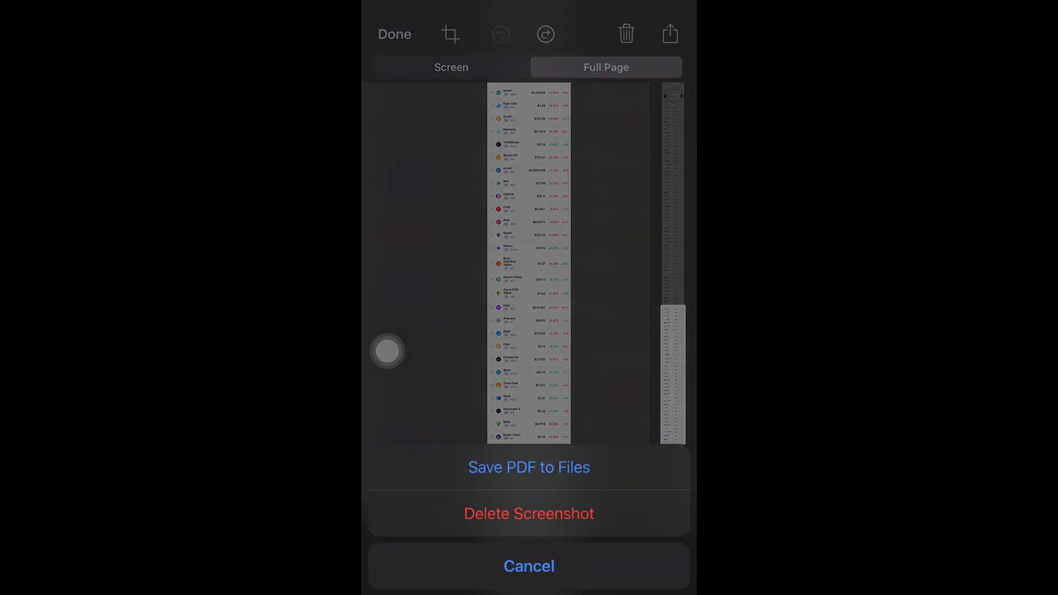
# Save the full-page capture to On My iPhone as a PDF named 'CoinMarket Cap top 100 list'.
pyautogui.click(529, 468)
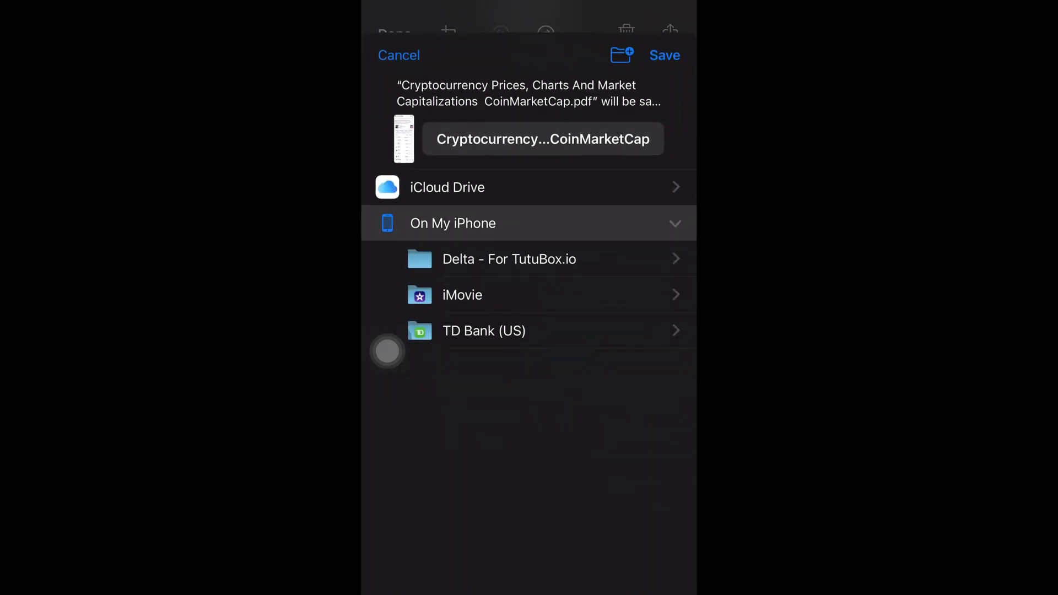
pyautogui.click(543, 139)
pyautogui.write('CoinMarket Cap top 100')
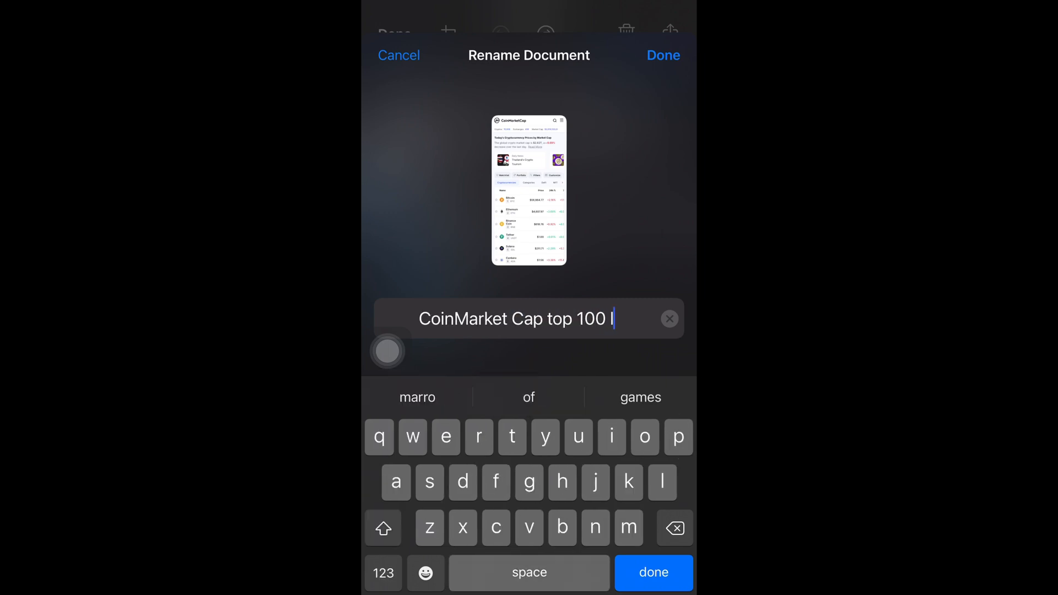
pyautogui.write('ist')
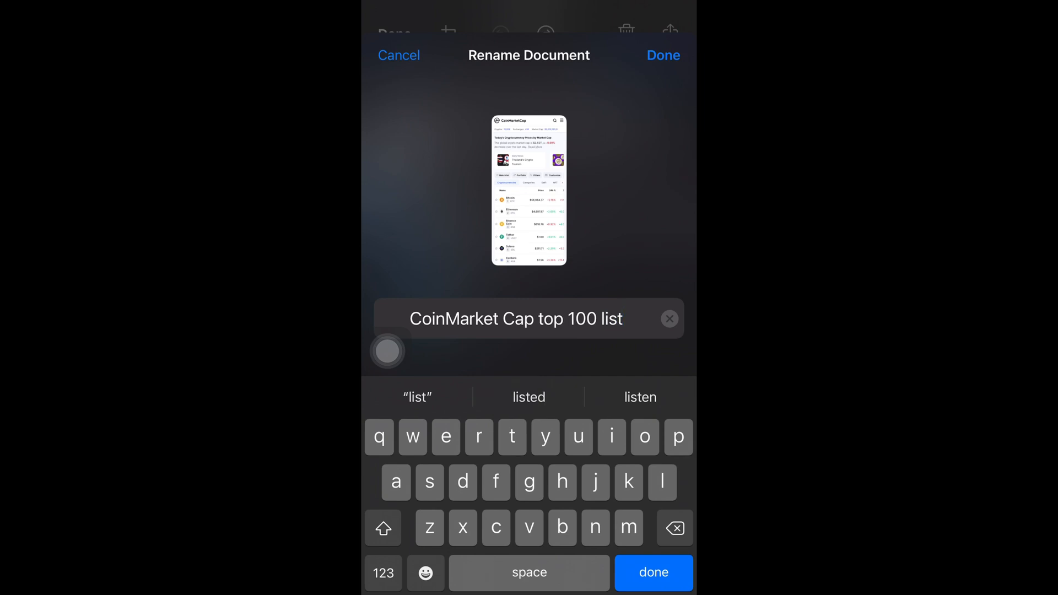
pyautogui.click(662, 56)
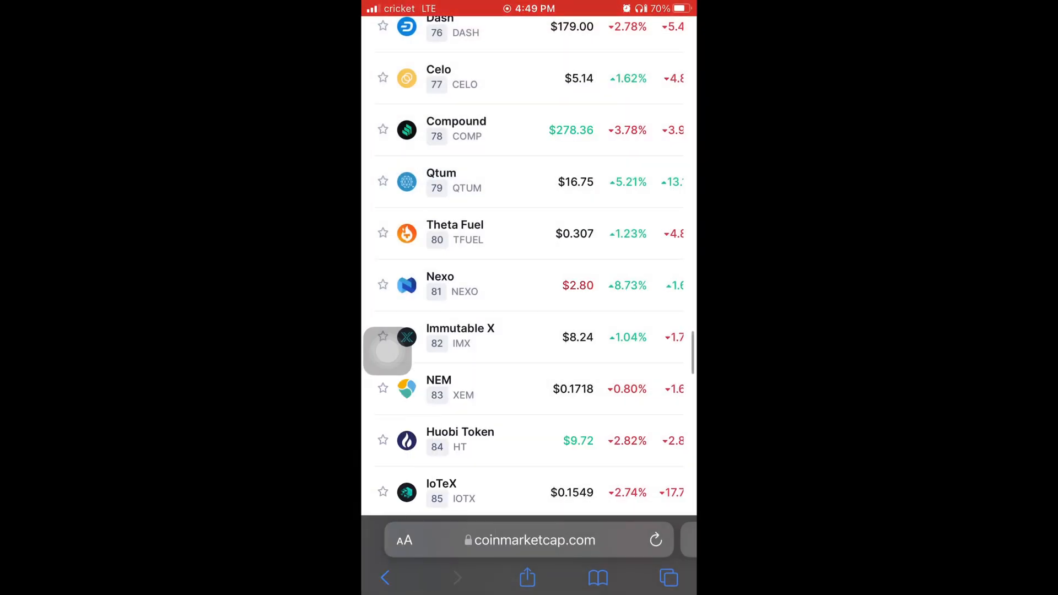
# Return to the Home Screen from Safari using the AssistiveTouch Home action.
pyautogui.click(387, 352)
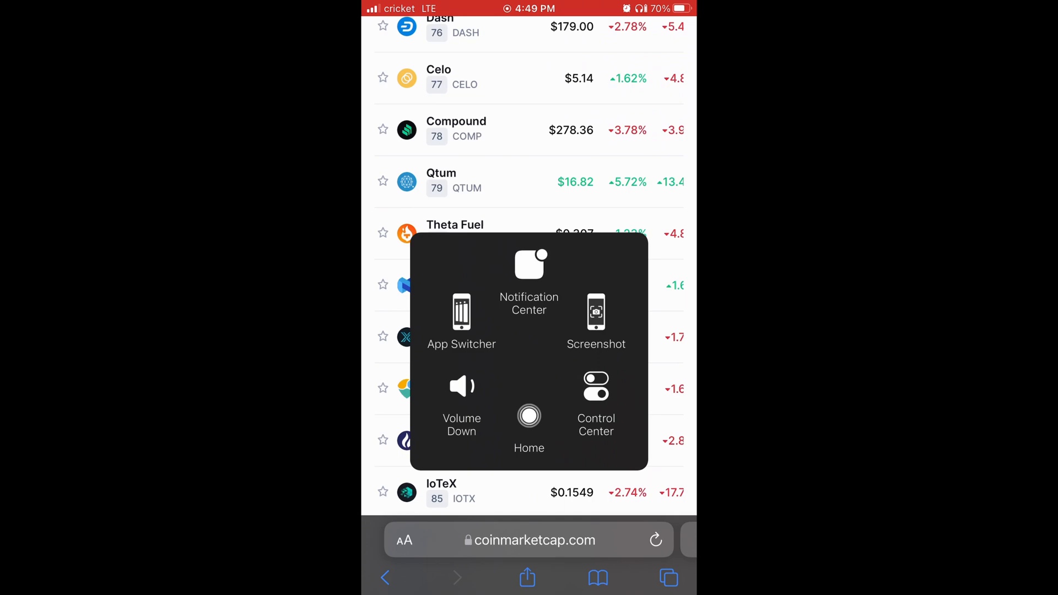
pyautogui.click(529, 416)
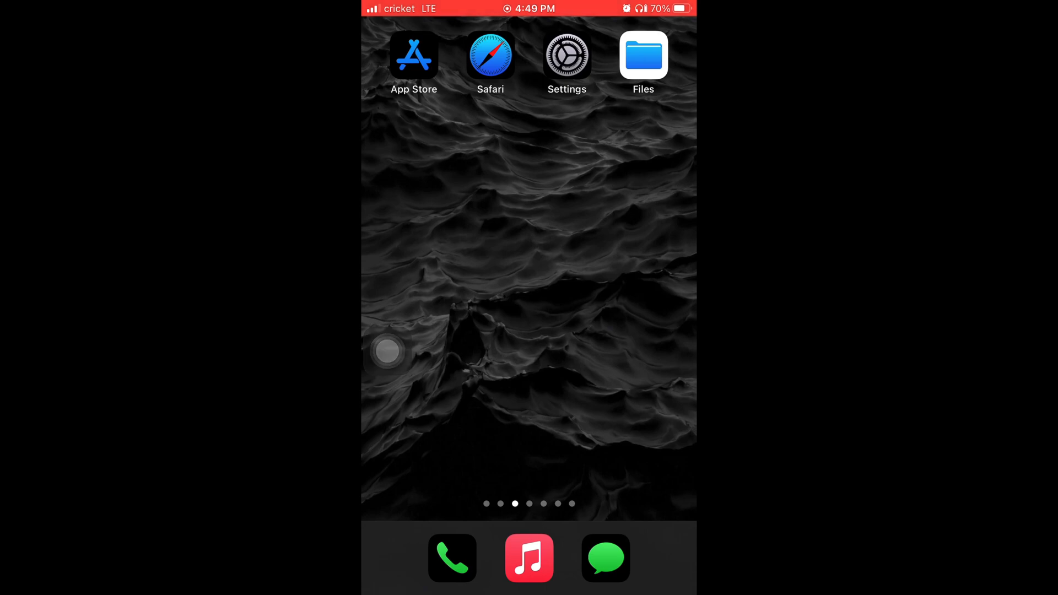
# Open the 'CoinMarket Cap top 100 list' PDF in Files and scroll through its coin rankings.
pyautogui.click(642, 55)
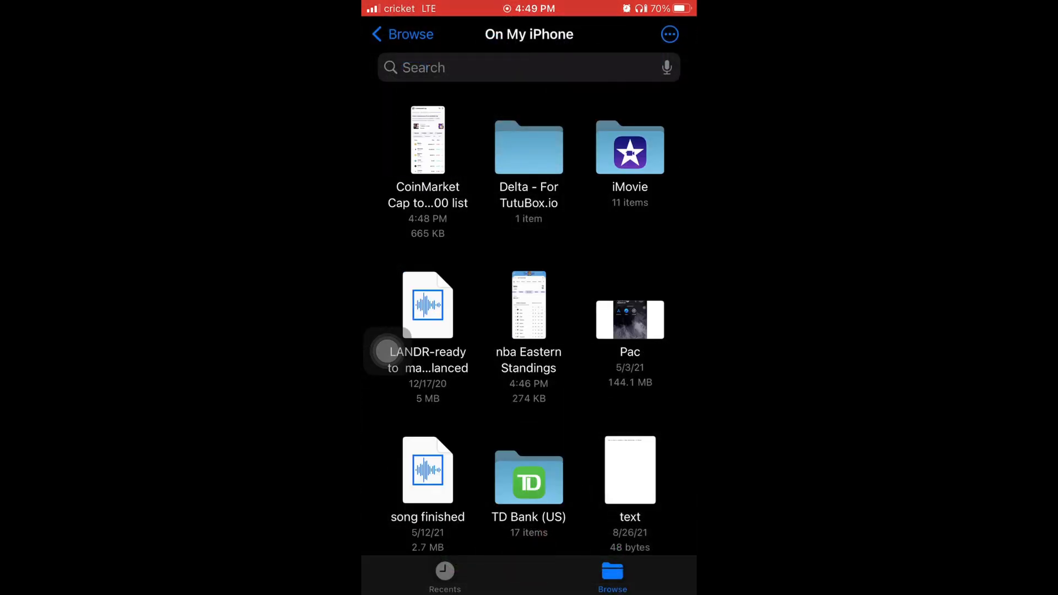
pyautogui.click(428, 140)
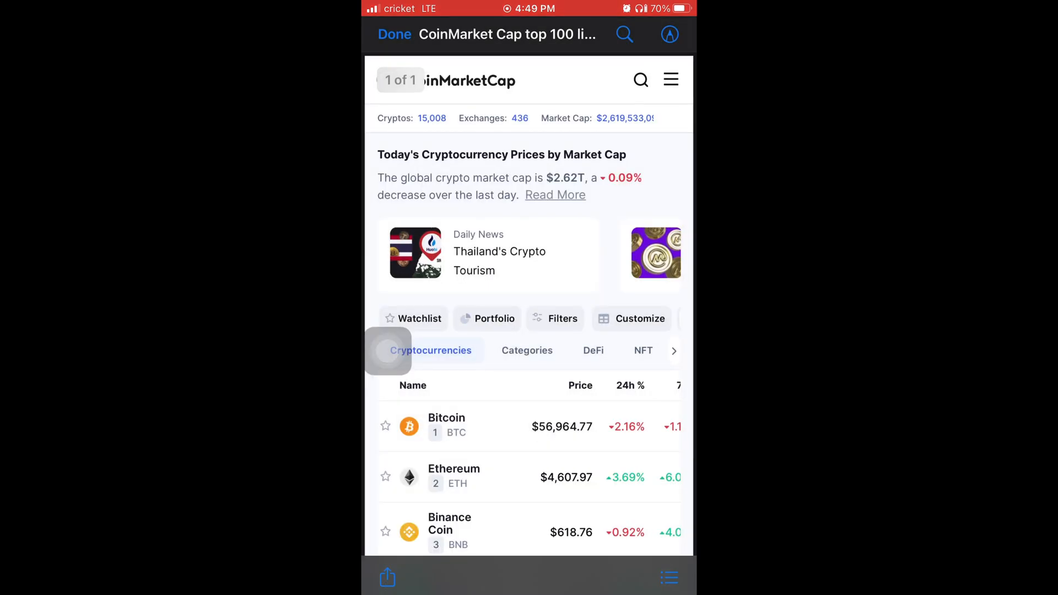
pyautogui.scroll(-3)
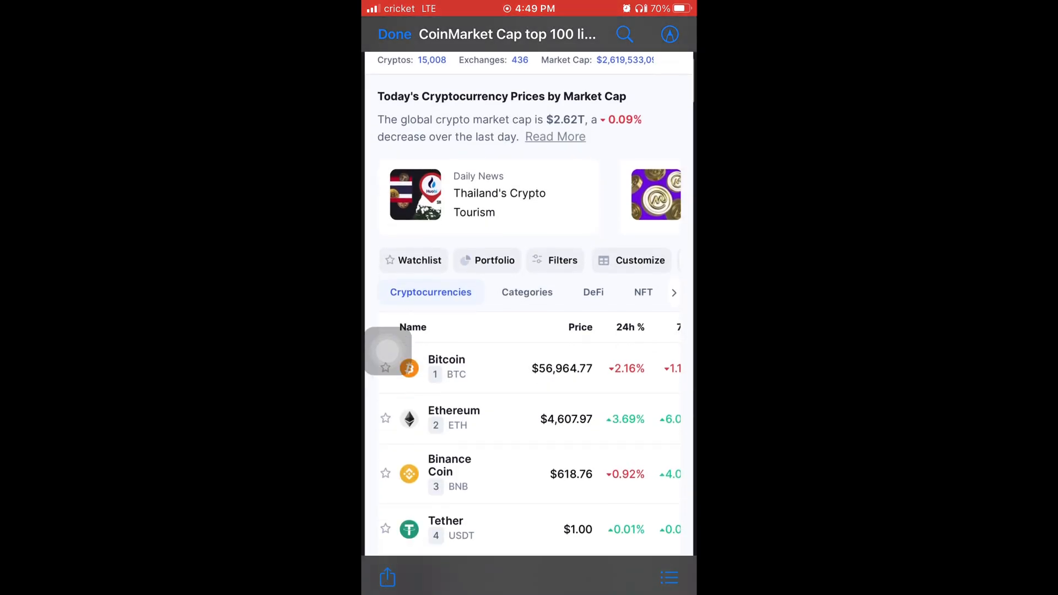
pyautogui.scroll(-3)
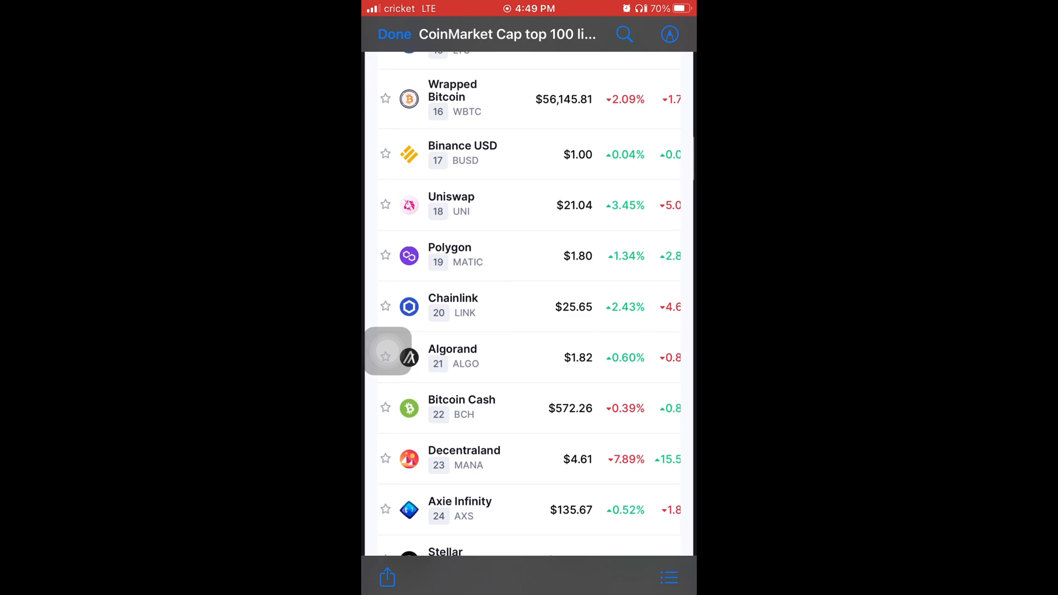
pyautogui.scroll(-3)
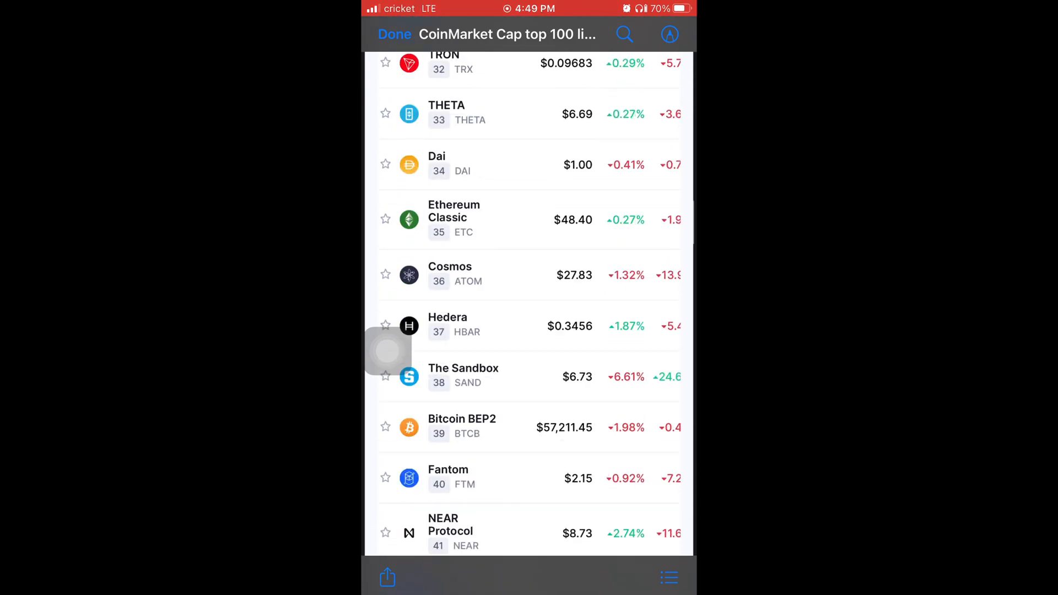
pyautogui.scroll(-3)
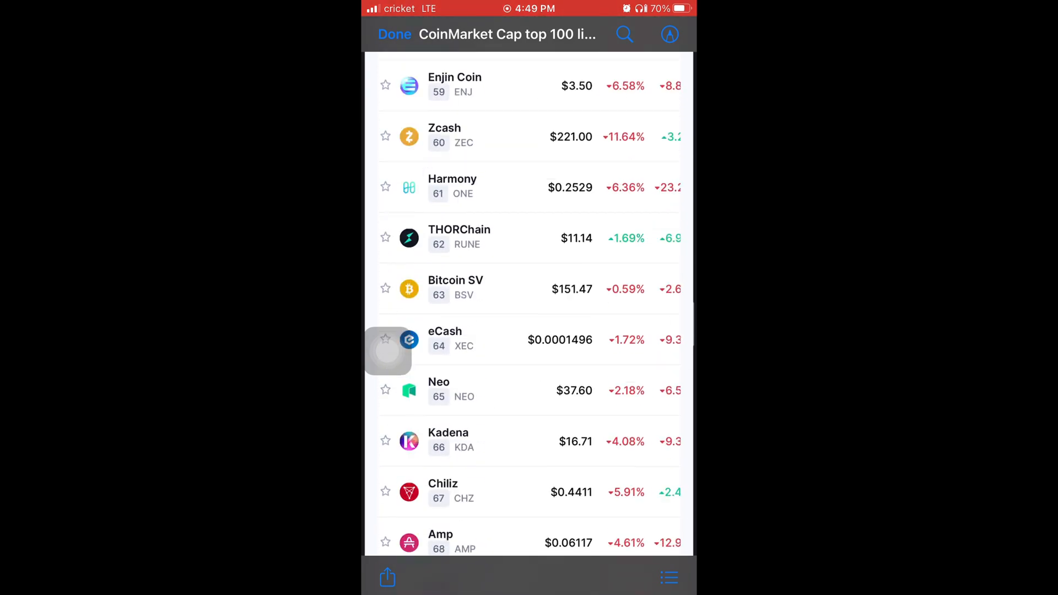
pyautogui.scroll(-3)
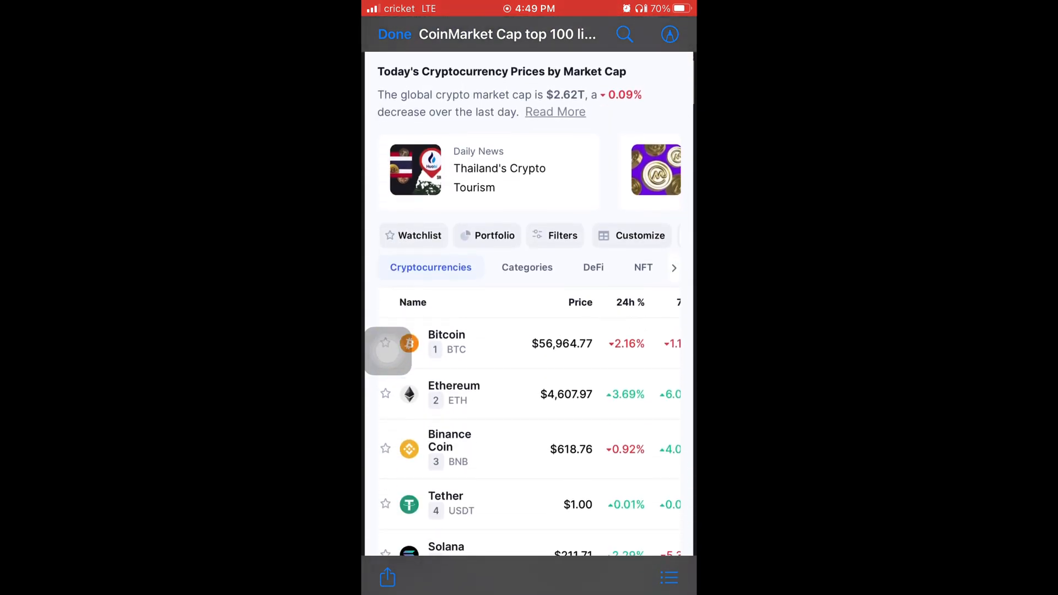
pyautogui.scroll(-3)
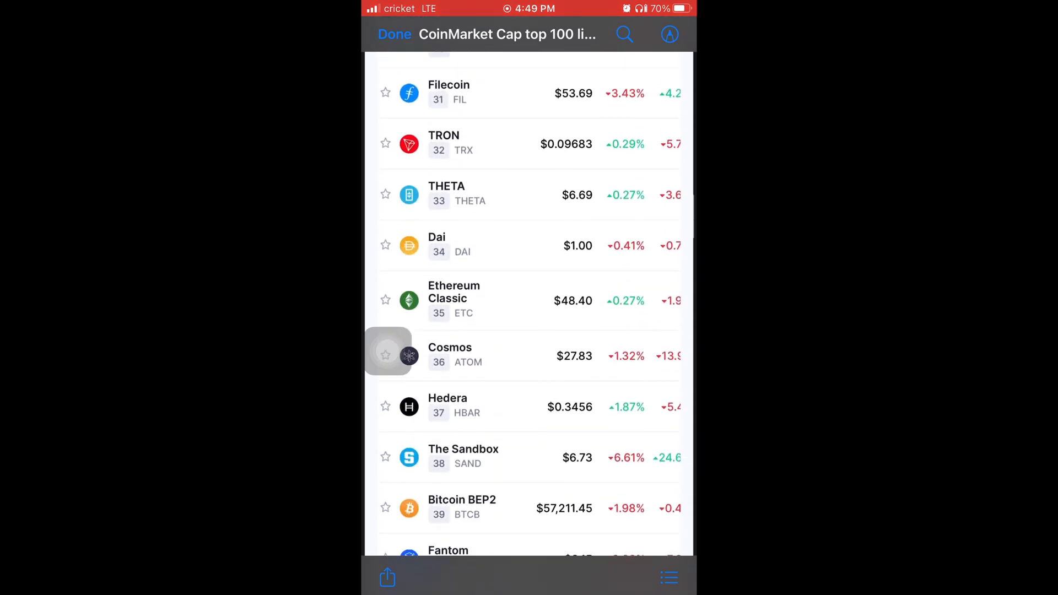
pyautogui.scroll(-3)
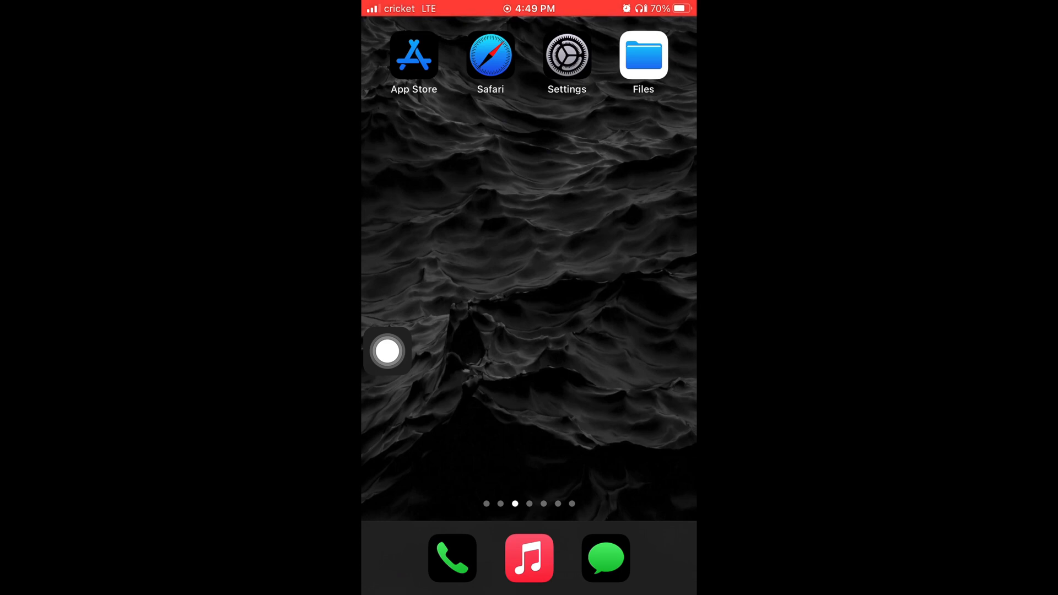
pyautogui.click(567, 55)
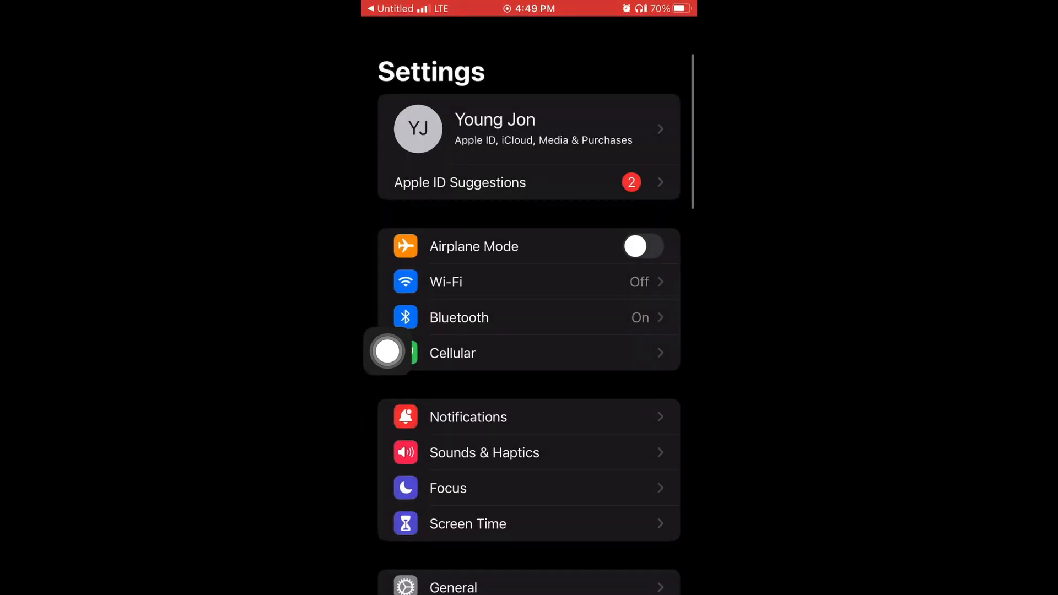
pyautogui.click(388, 352)
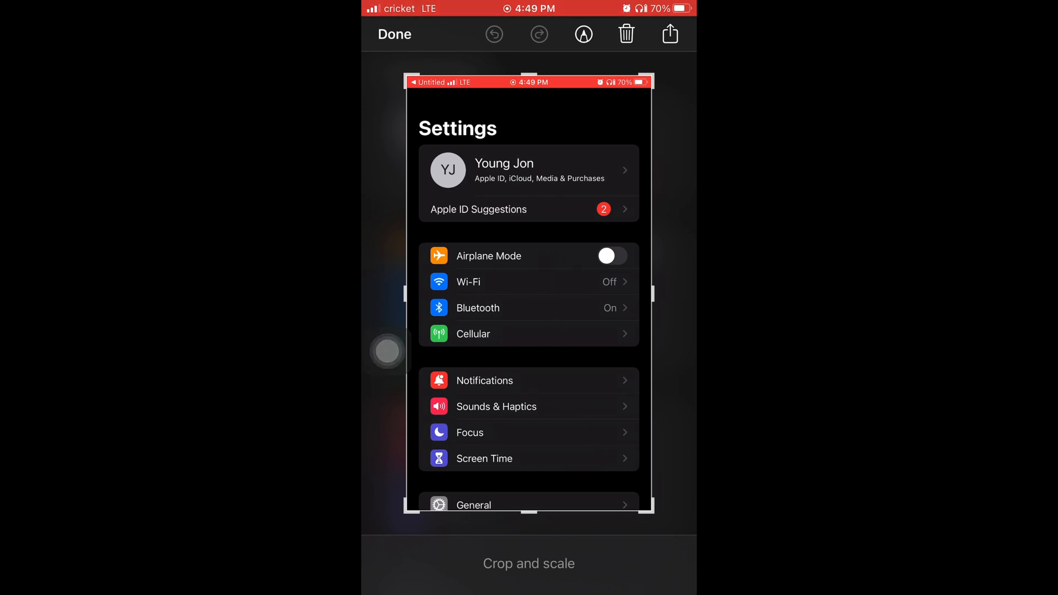
pyautogui.click(626, 34)
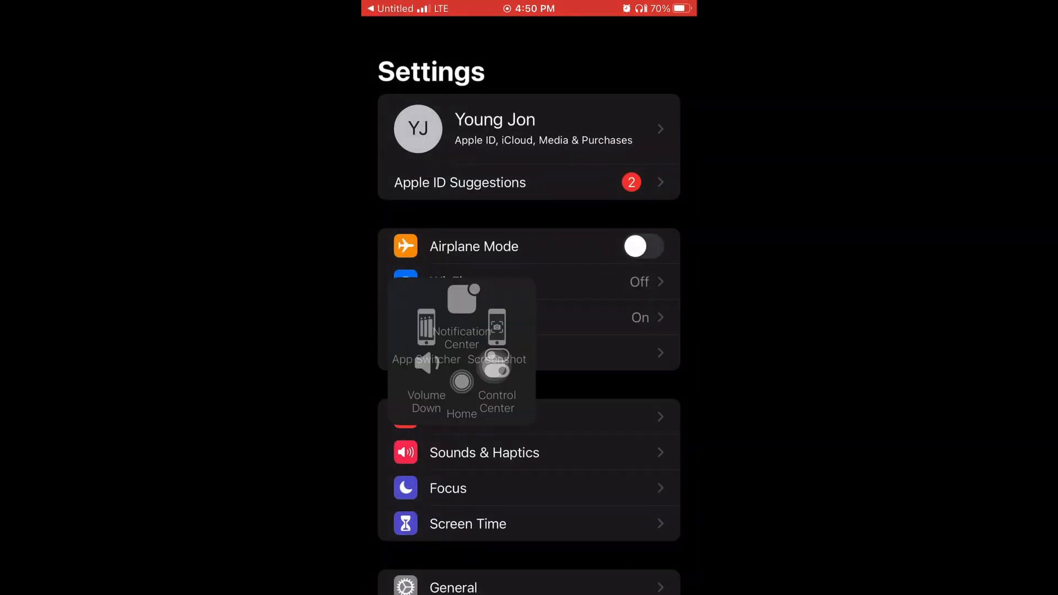
pyautogui.click(462, 383)
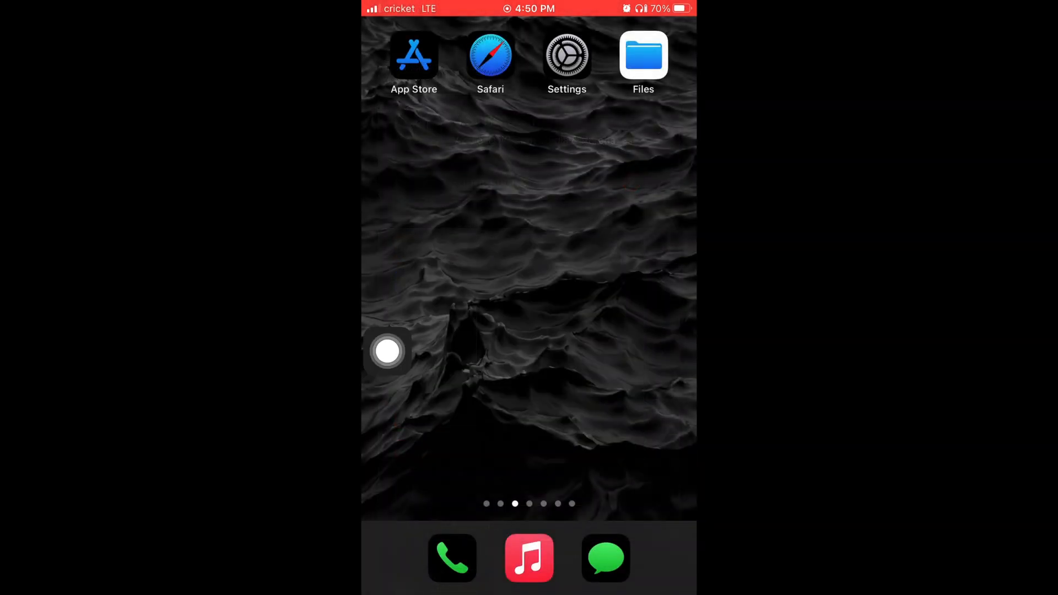